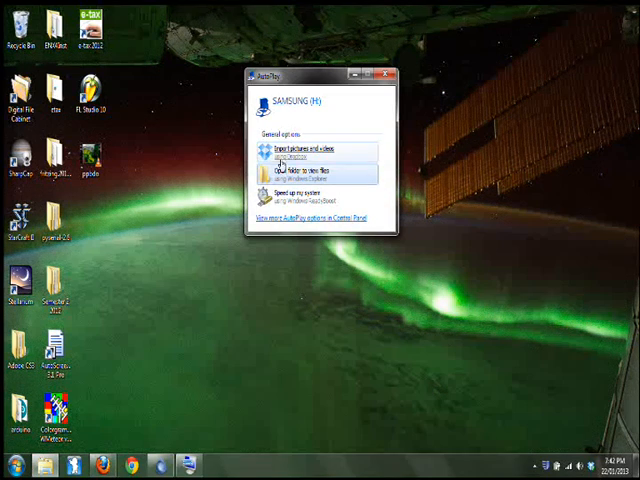
Browse the SAMSUNG (H:) SD card from AutoPlay to view its files
{"action": "left_click", "coordinate": [310, 172]}
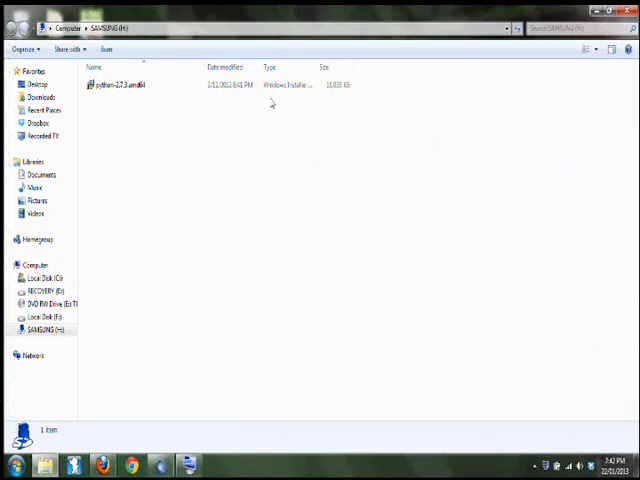
Select the python installer file on the SD card for an attempted deletion
{"action": "left_click", "coordinate": [120, 84]}
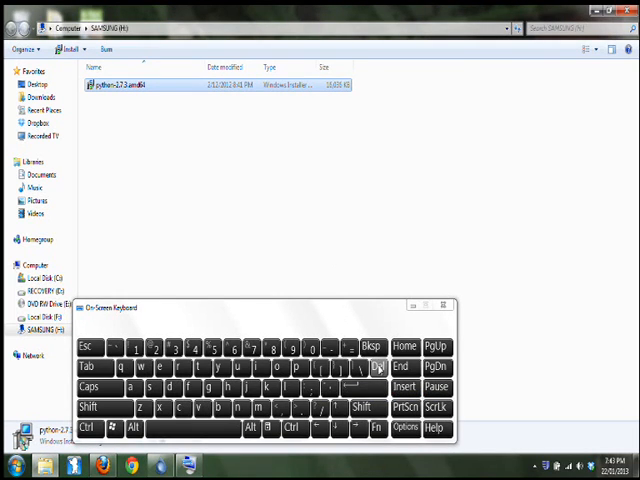
{"action": "left_click", "coordinate": [376, 368]}
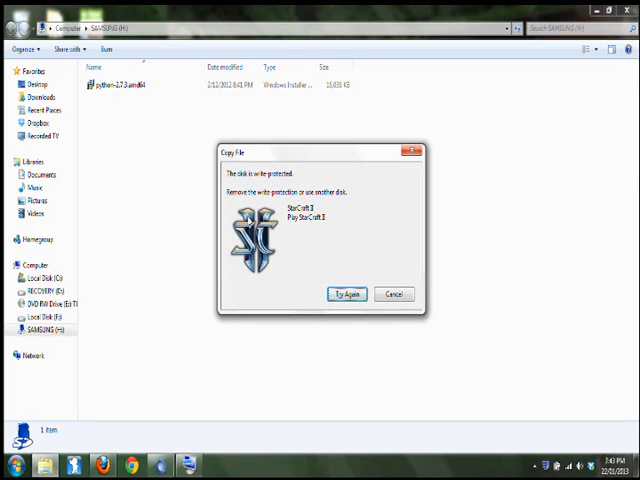
{"action": "mouse_move", "coordinate": [252, 220]}
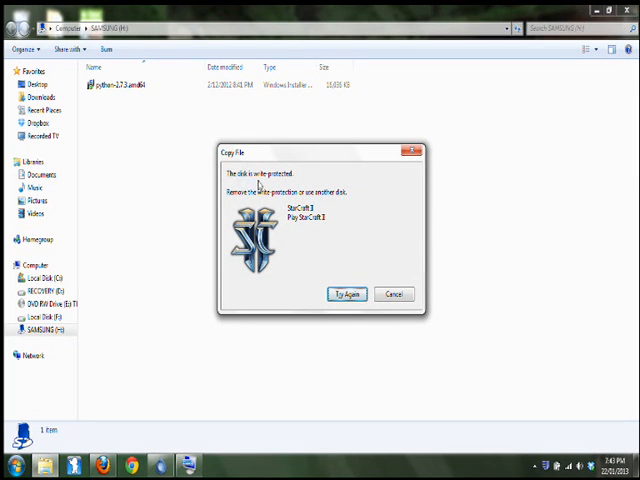
{"action": "mouse_move", "coordinate": [338, 278]}
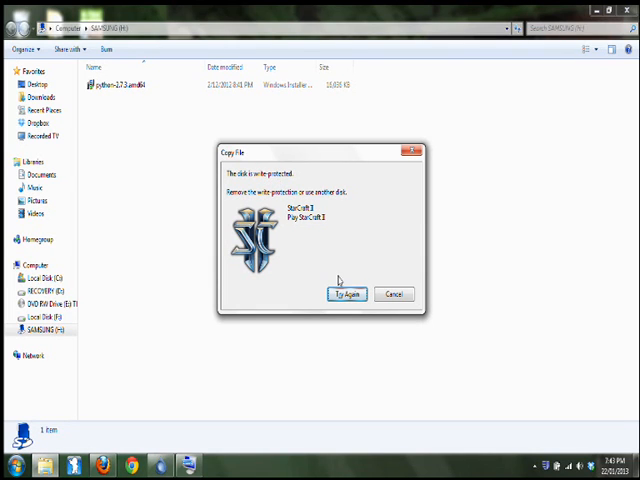